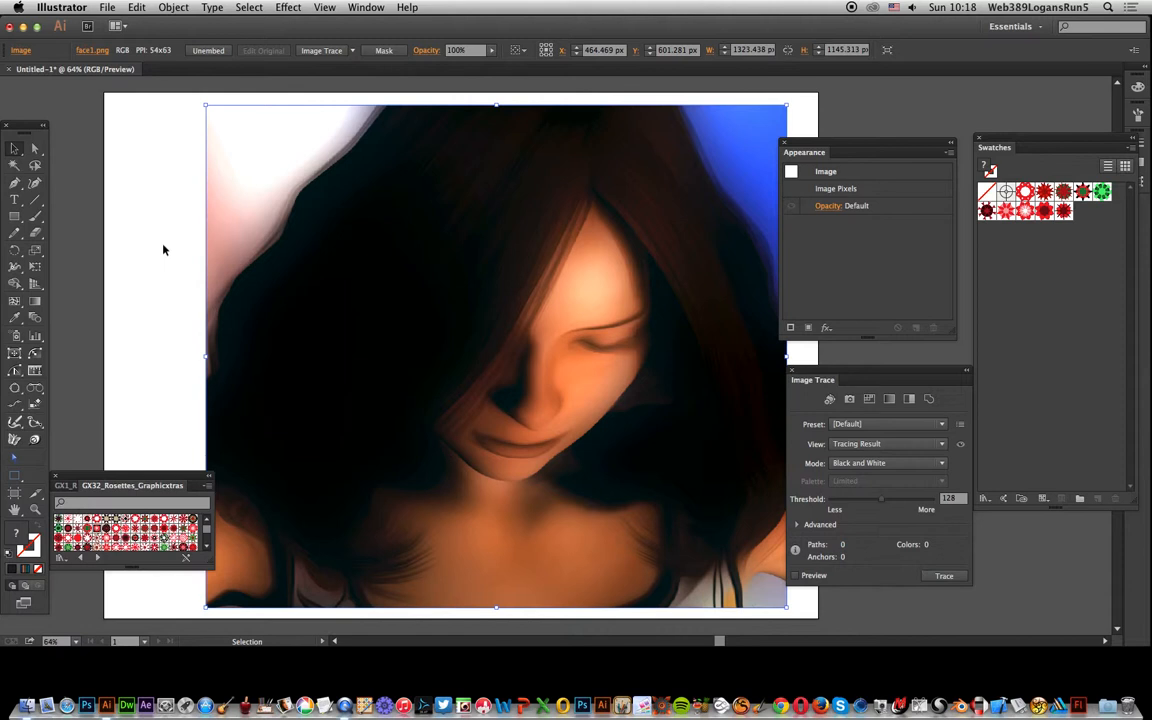
mouse_move(101, 559)
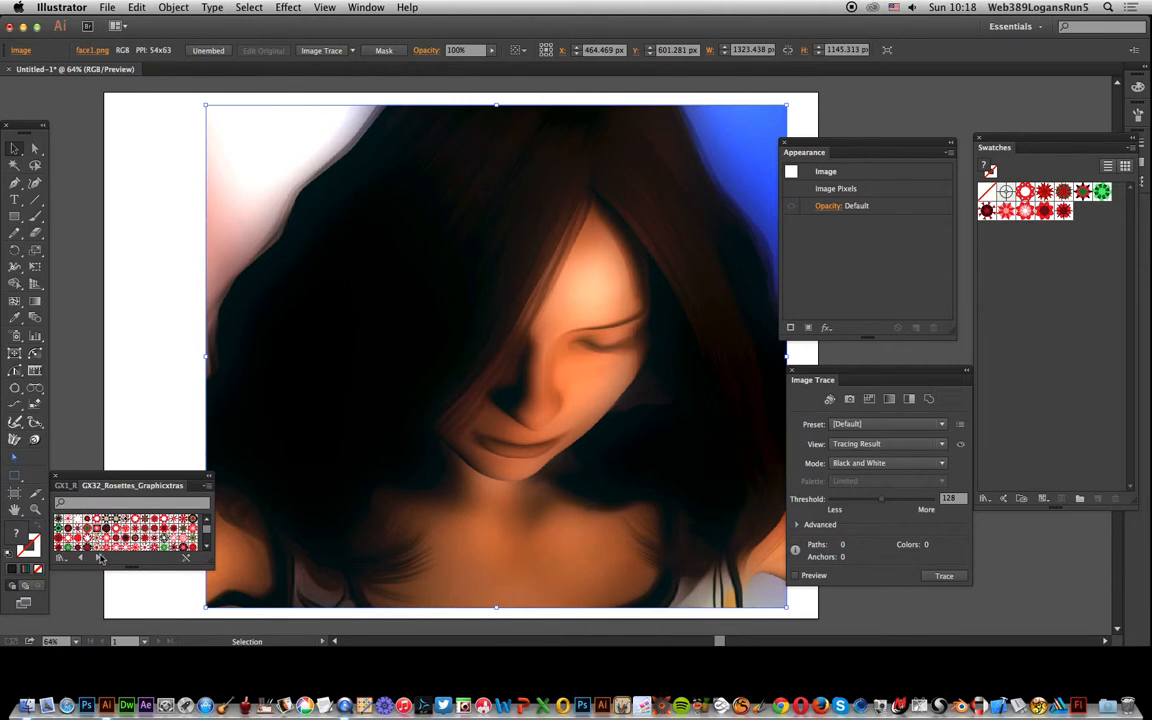
mouse_move(519, 216)
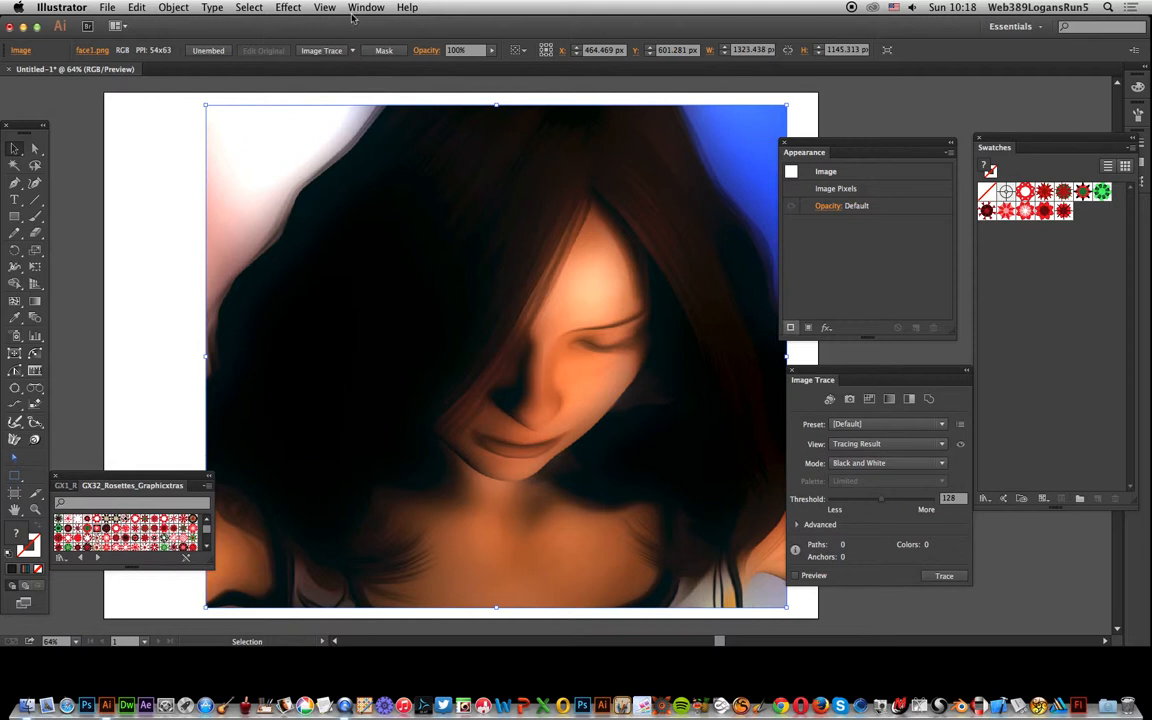
Step: Preview the Image Trace result and lower the Threshold to 94
left_click(366, 7)
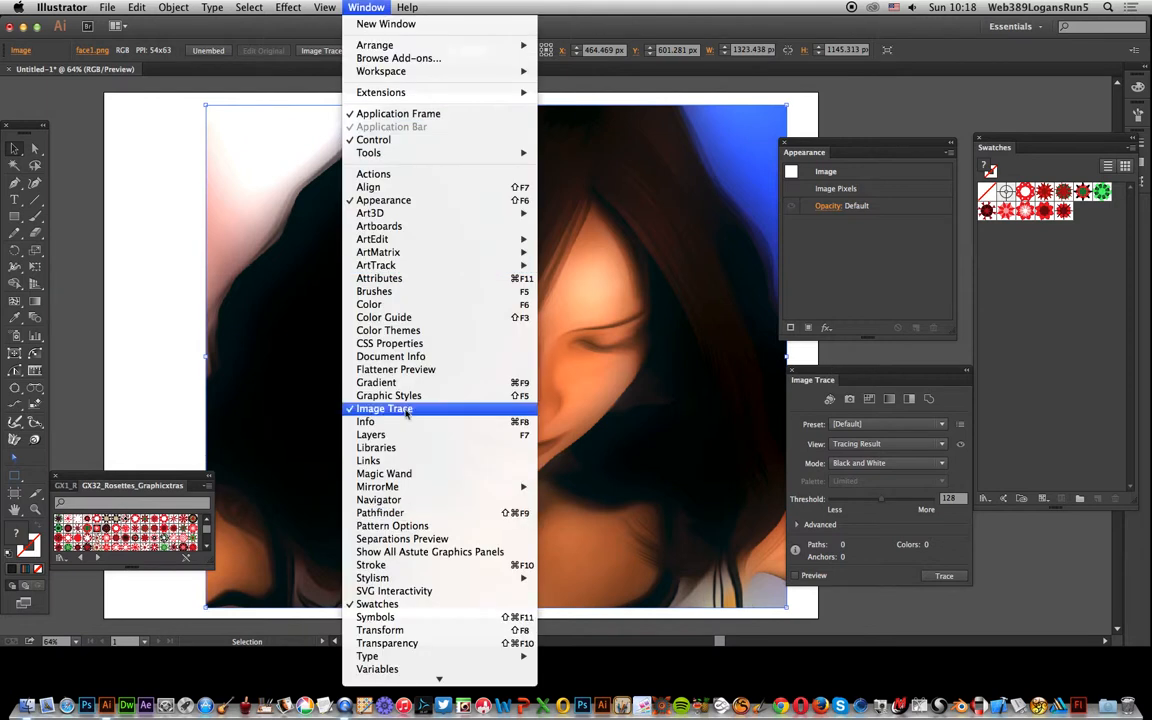
mouse_move(484, 200)
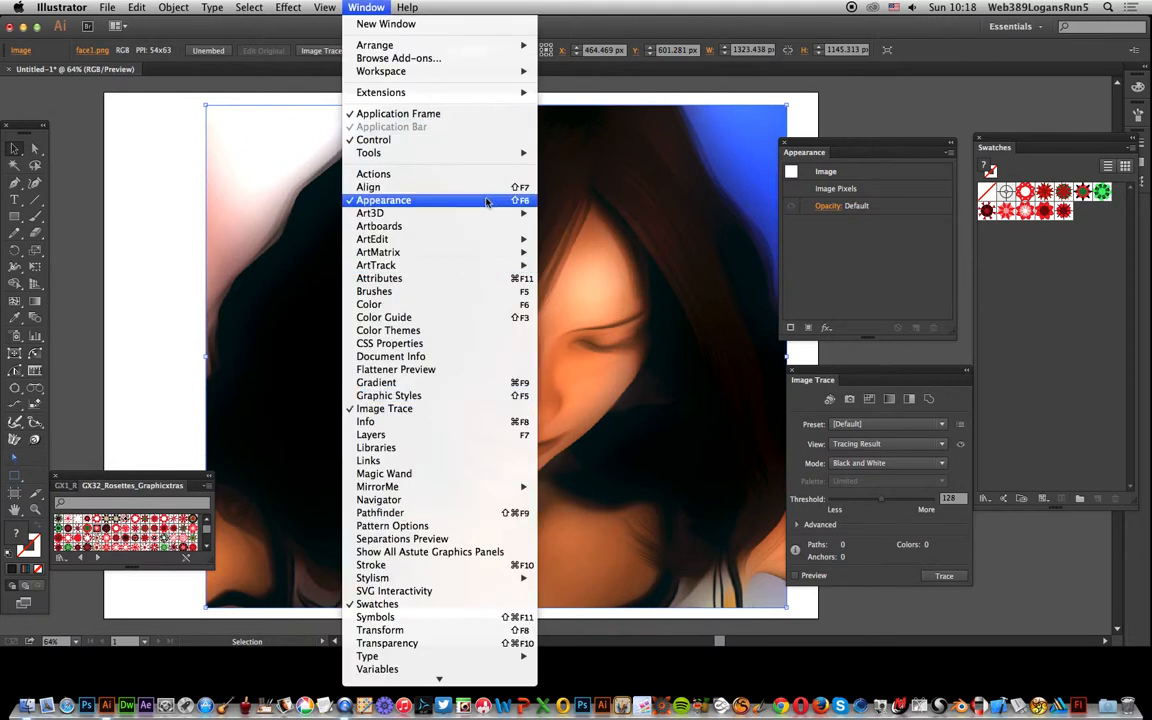
left_click(383, 200)
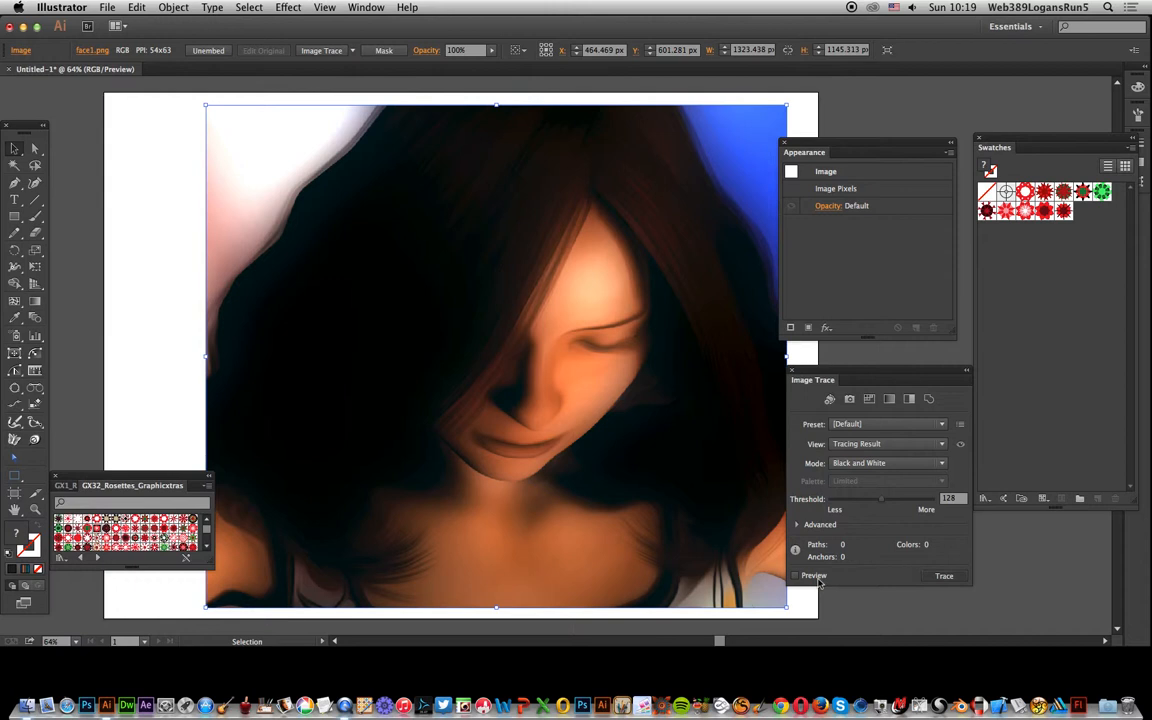
left_click(795, 575)
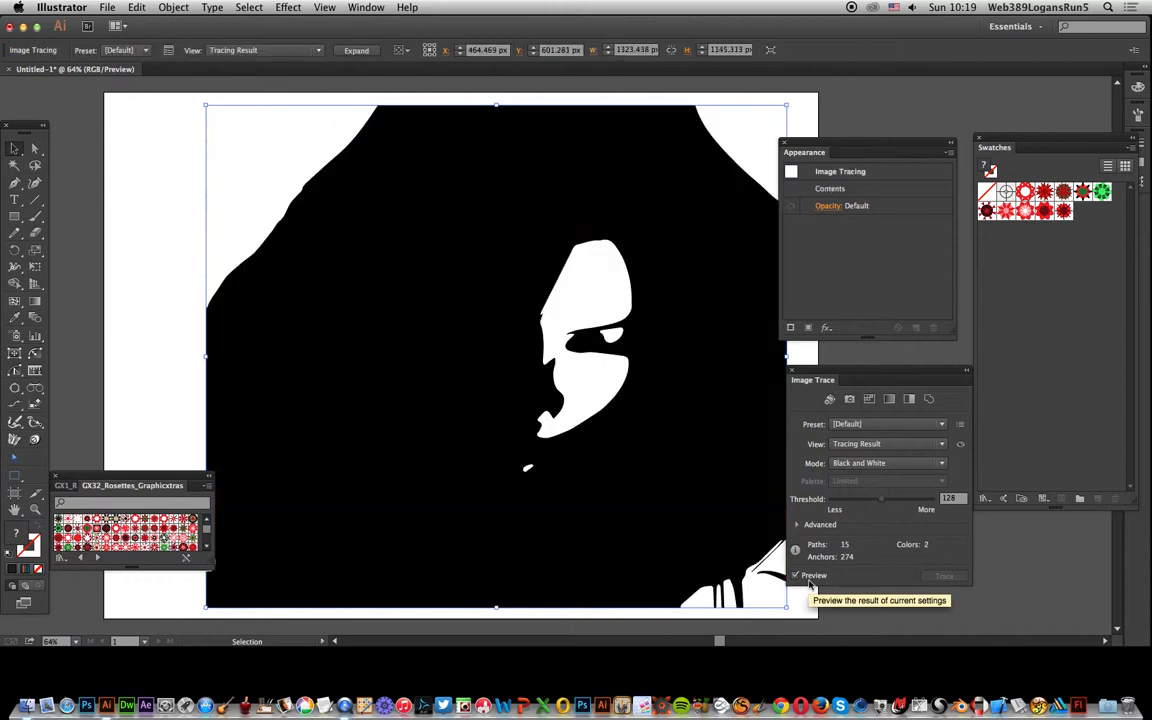
left_click_drag(880, 498, 850, 498)
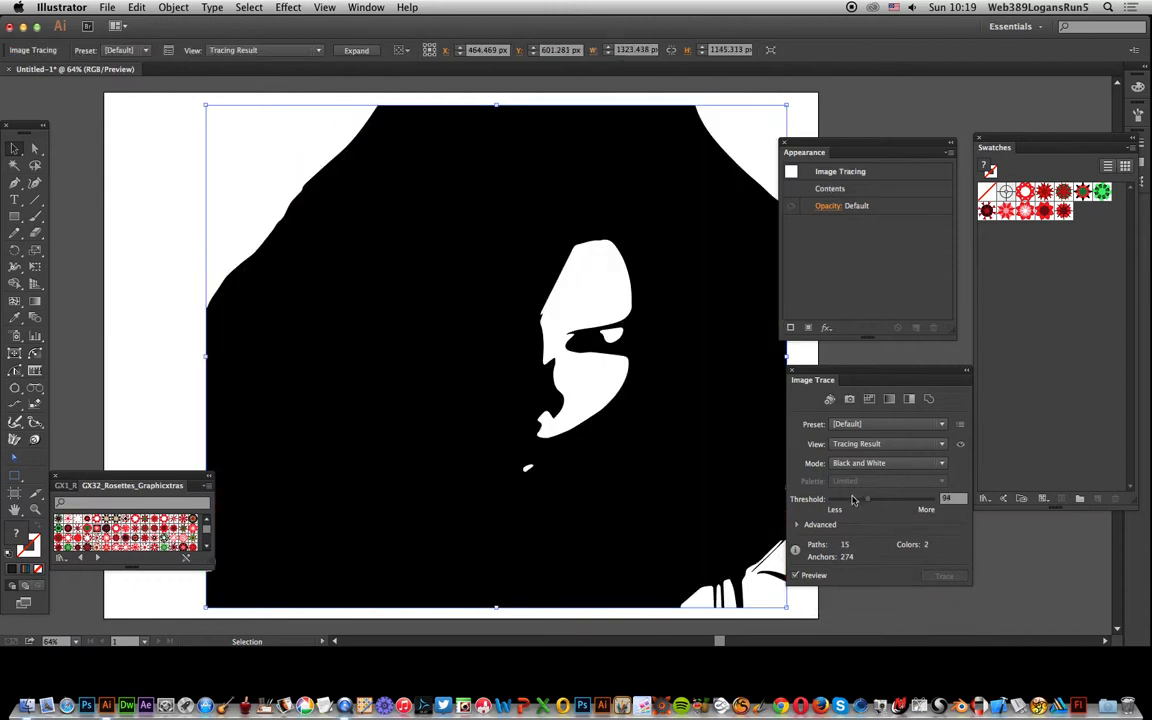
mouse_move(785, 432)
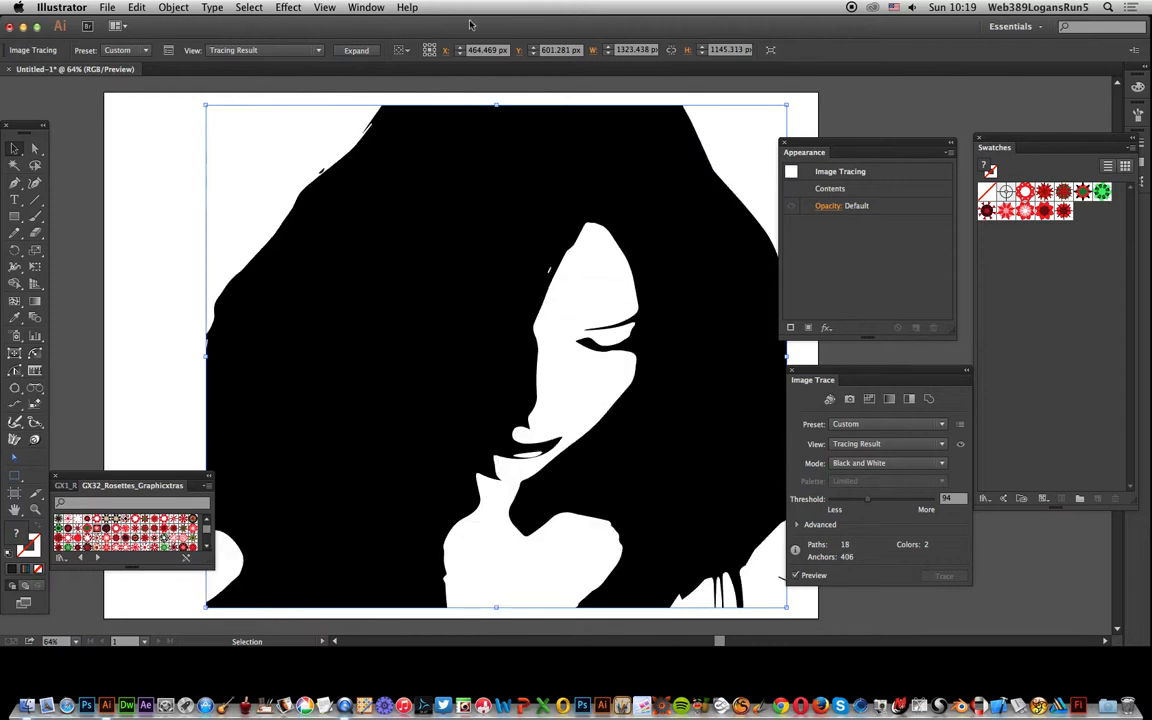
mouse_move(828, 166)
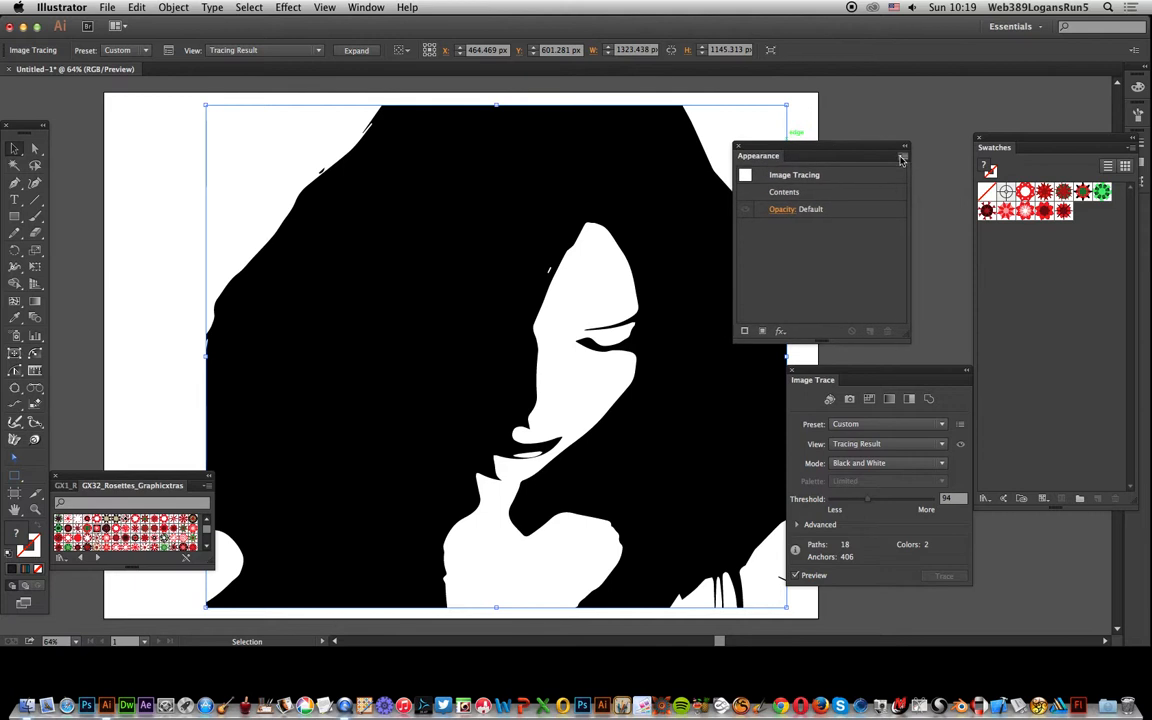
Step: Add a new fill over the whole traced portrait in the Appearance panel
left_click(760, 192)
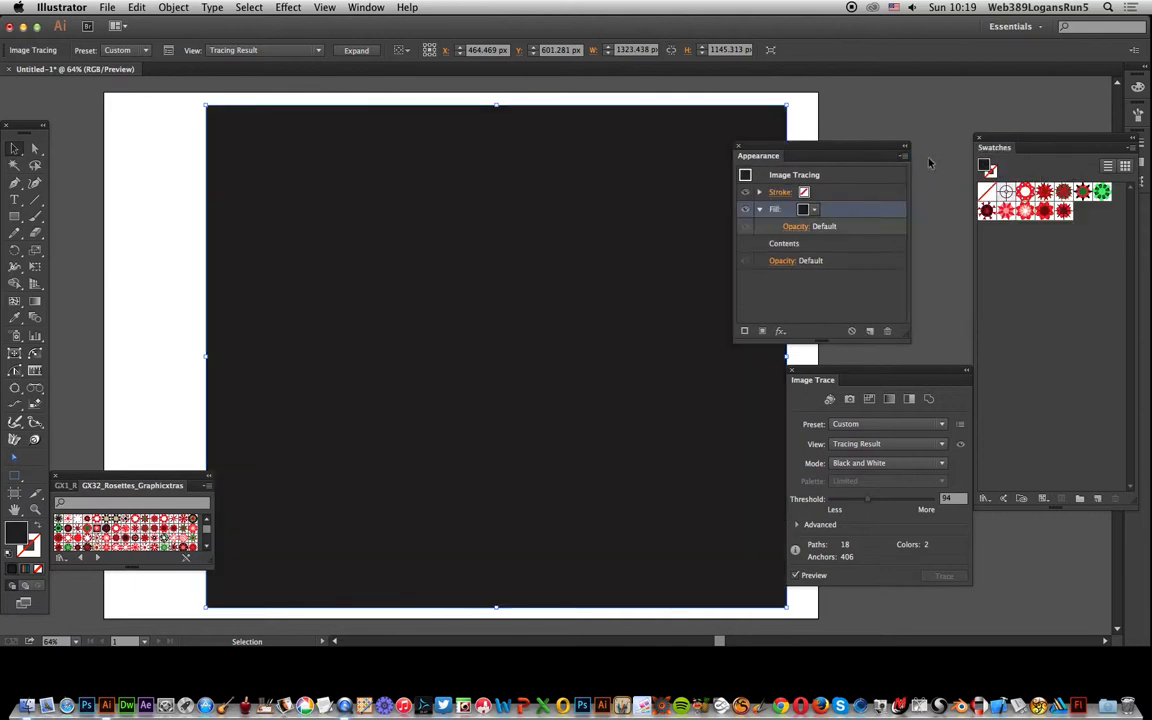
mouse_move(930, 163)
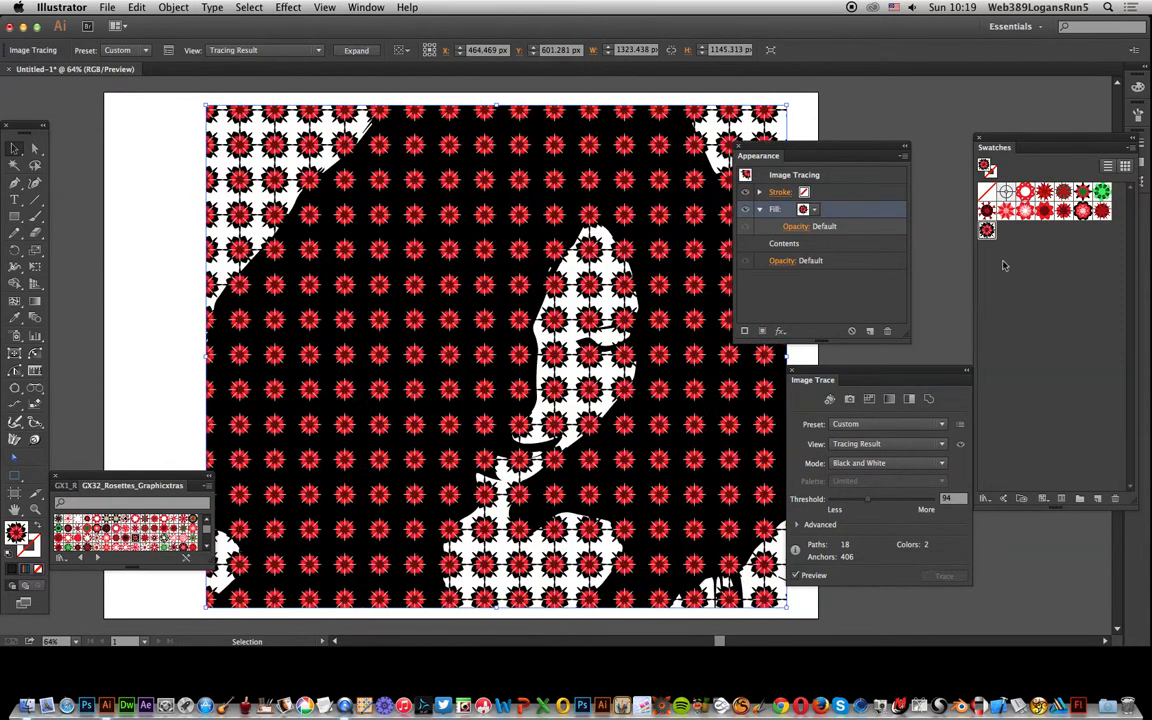
mouse_move(793, 237)
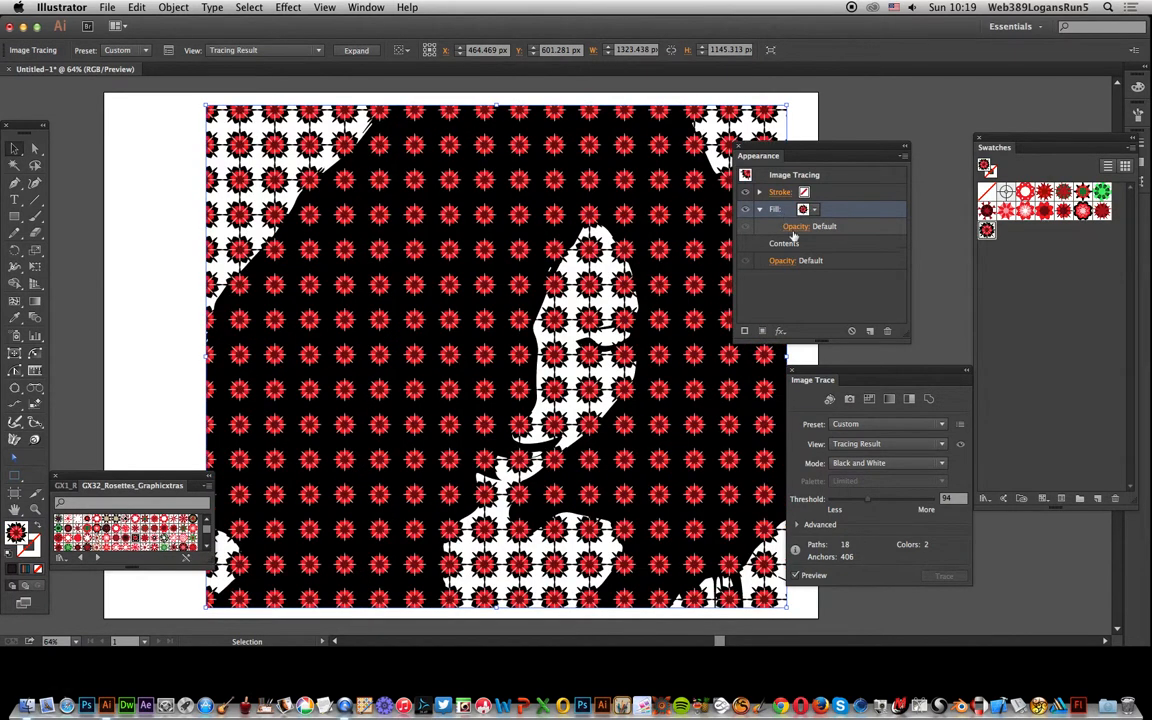
Step: Set the rosette fill's blending mode to Darken, then change it to Lighten
left_click(795, 226)
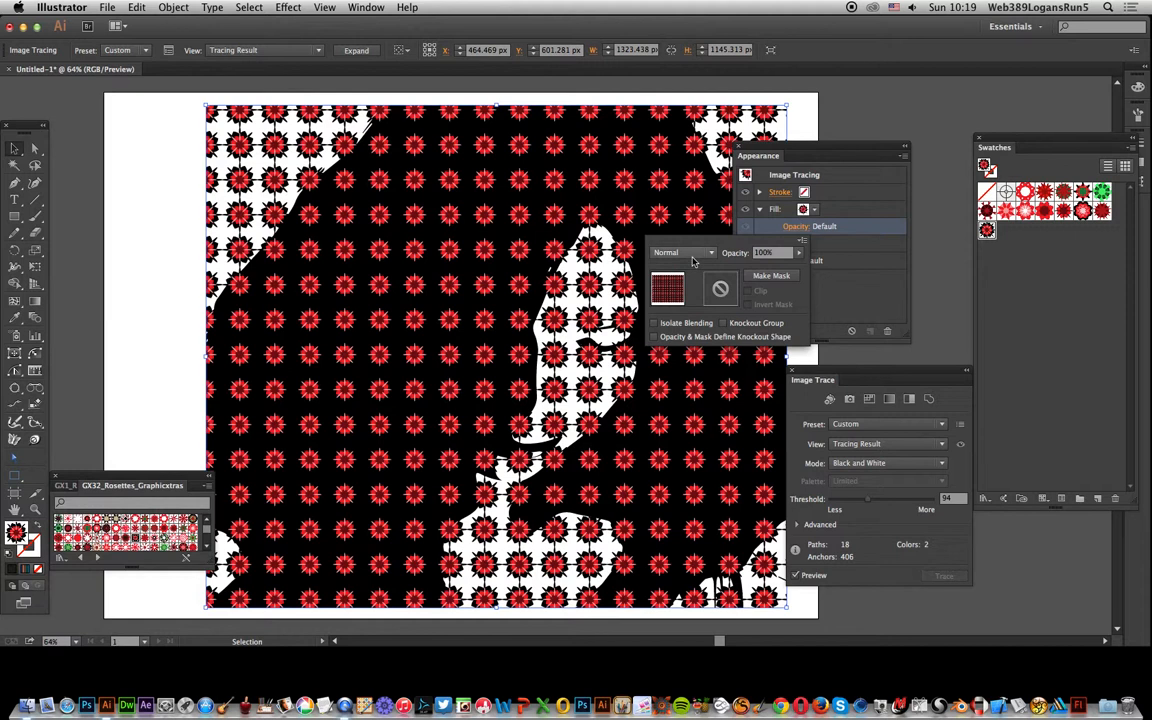
left_click(680, 252)
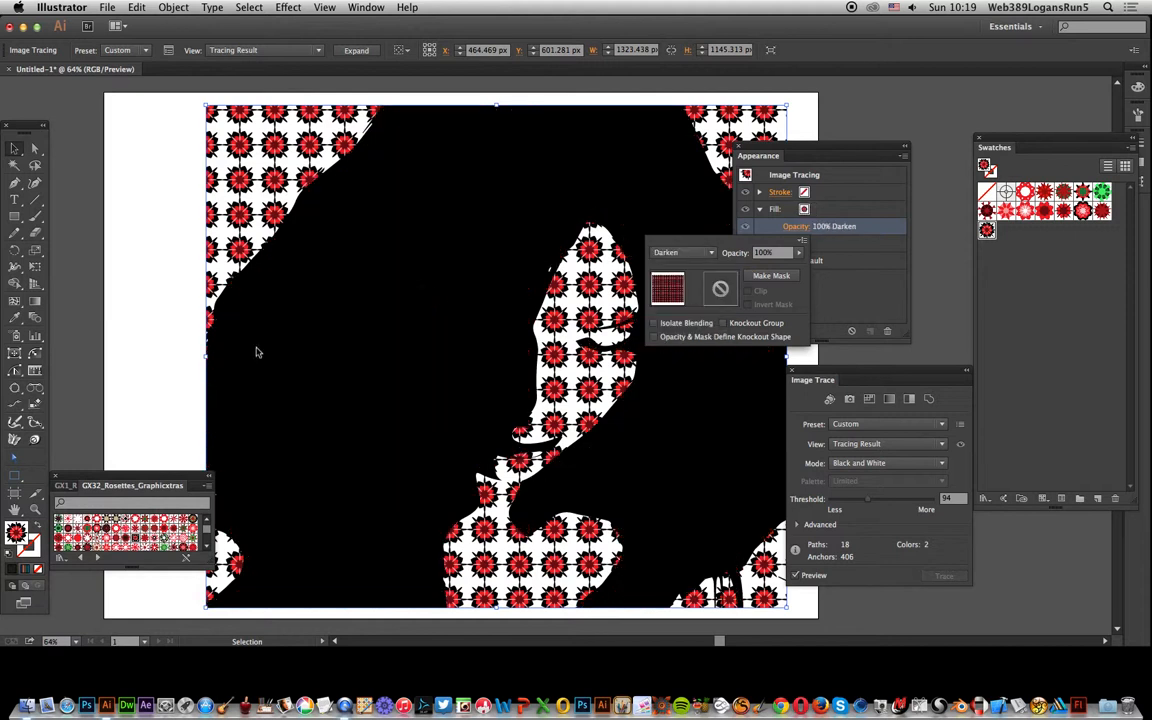
mouse_move(474, 489)
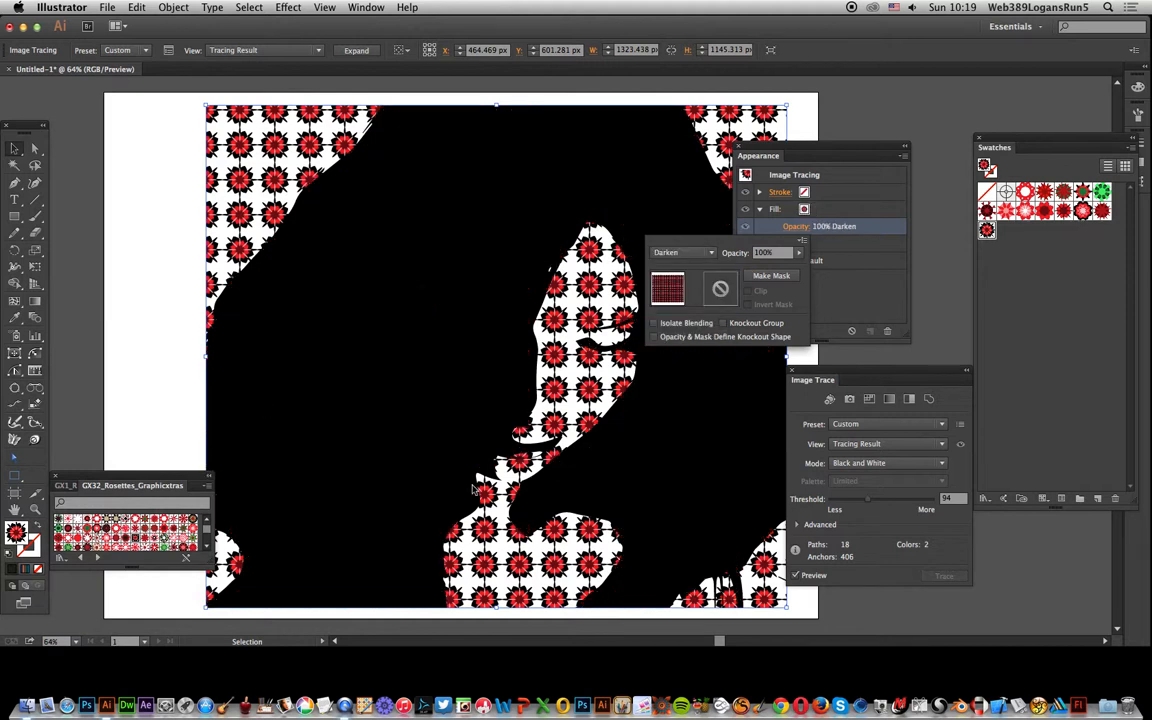
left_click(682, 252)
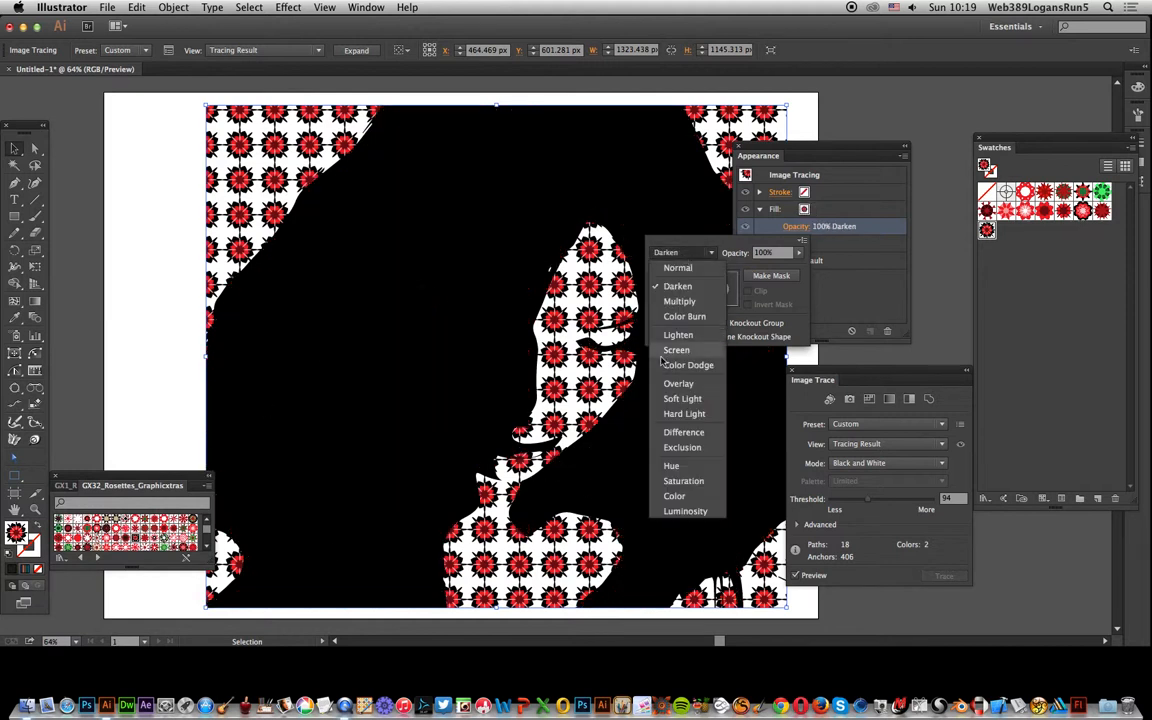
mouse_move(678, 335)
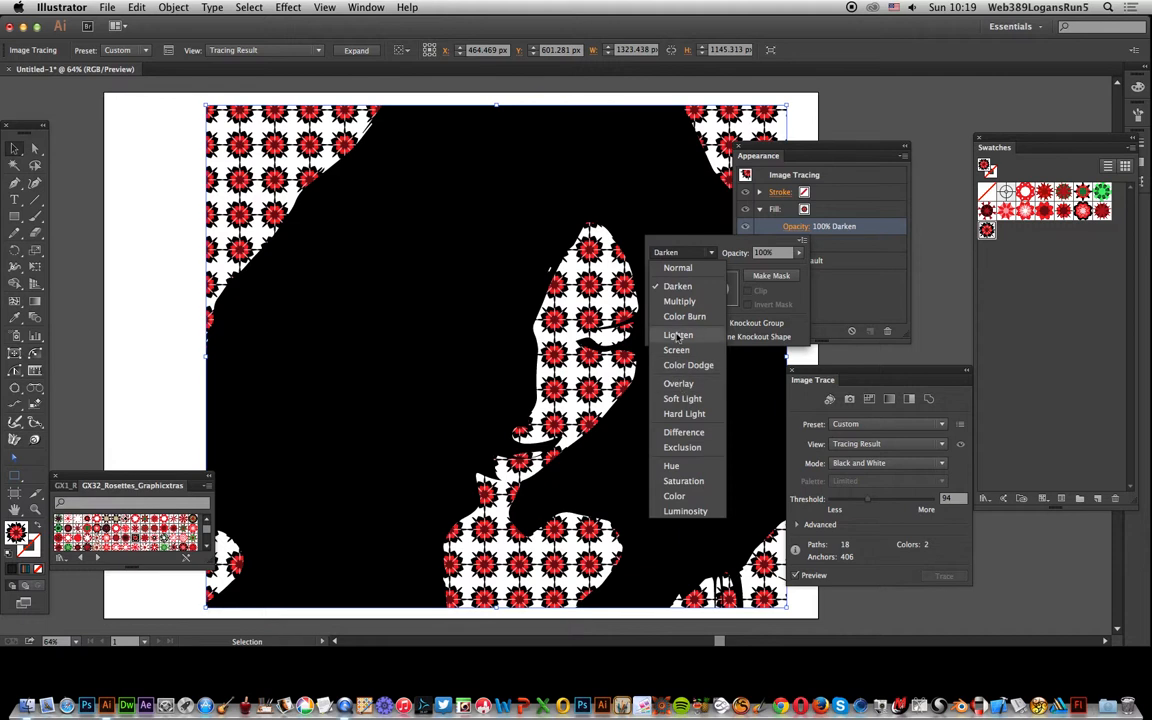
left_click(677, 335)
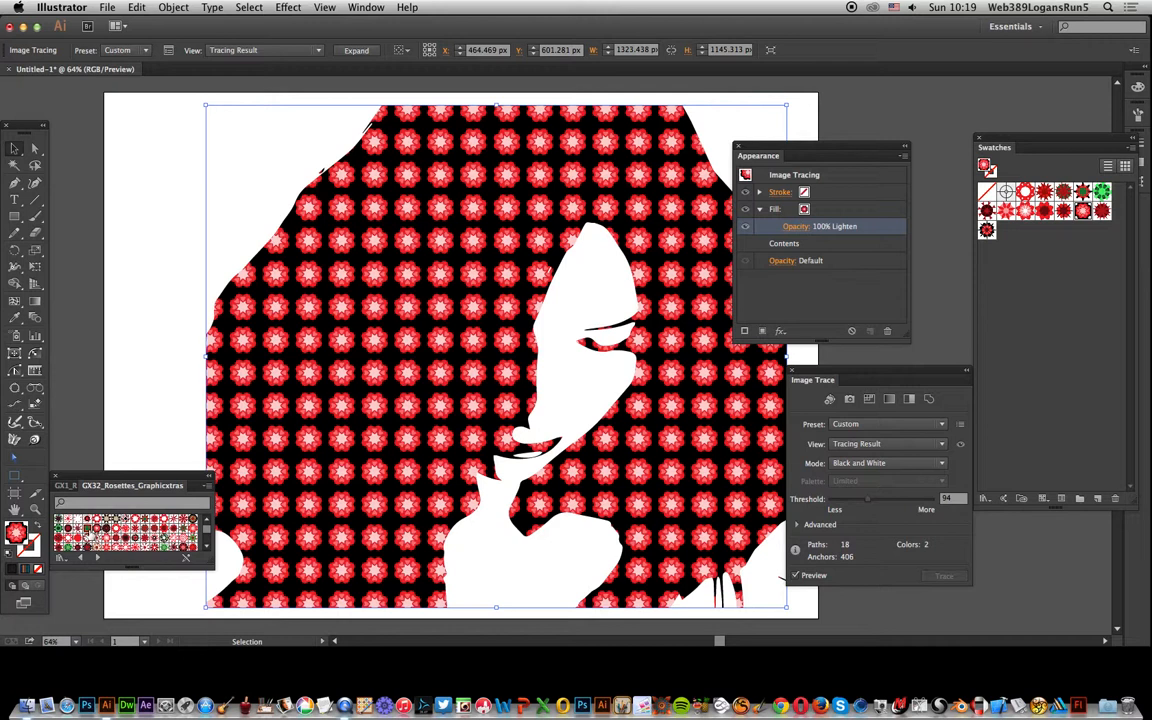
left_click(1007, 229)
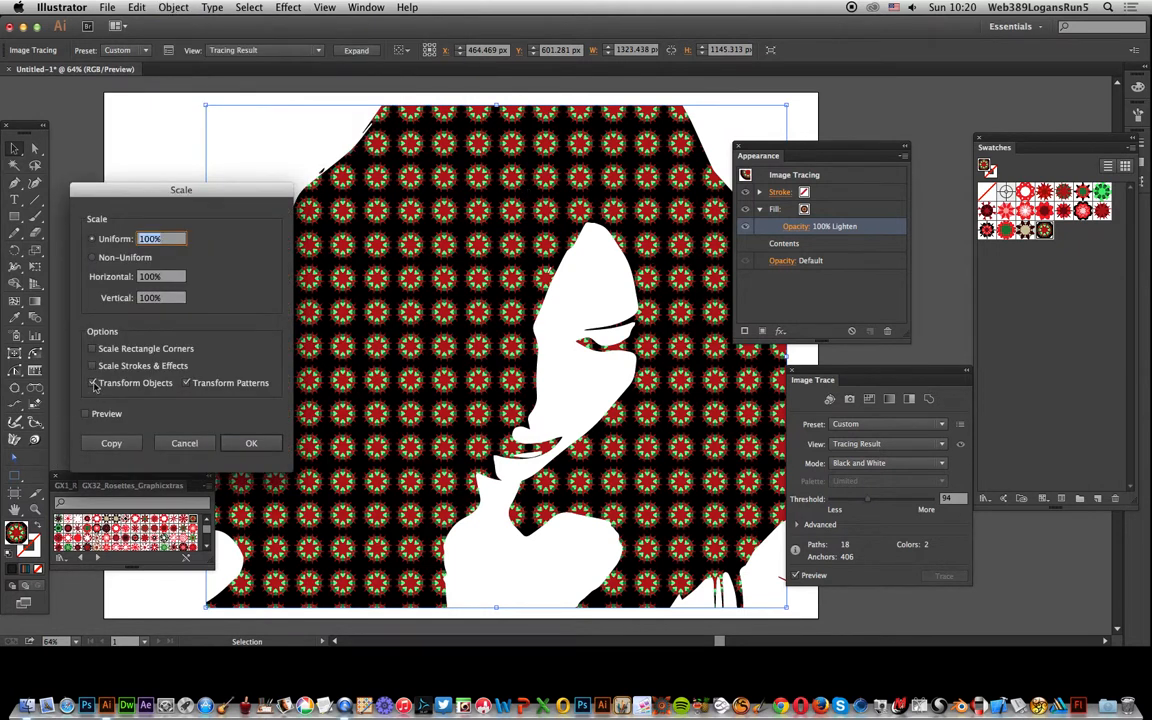
Step: Scale only the rosette pattern uniformly to 400%, with Transform Objects off
left_click(92, 383)
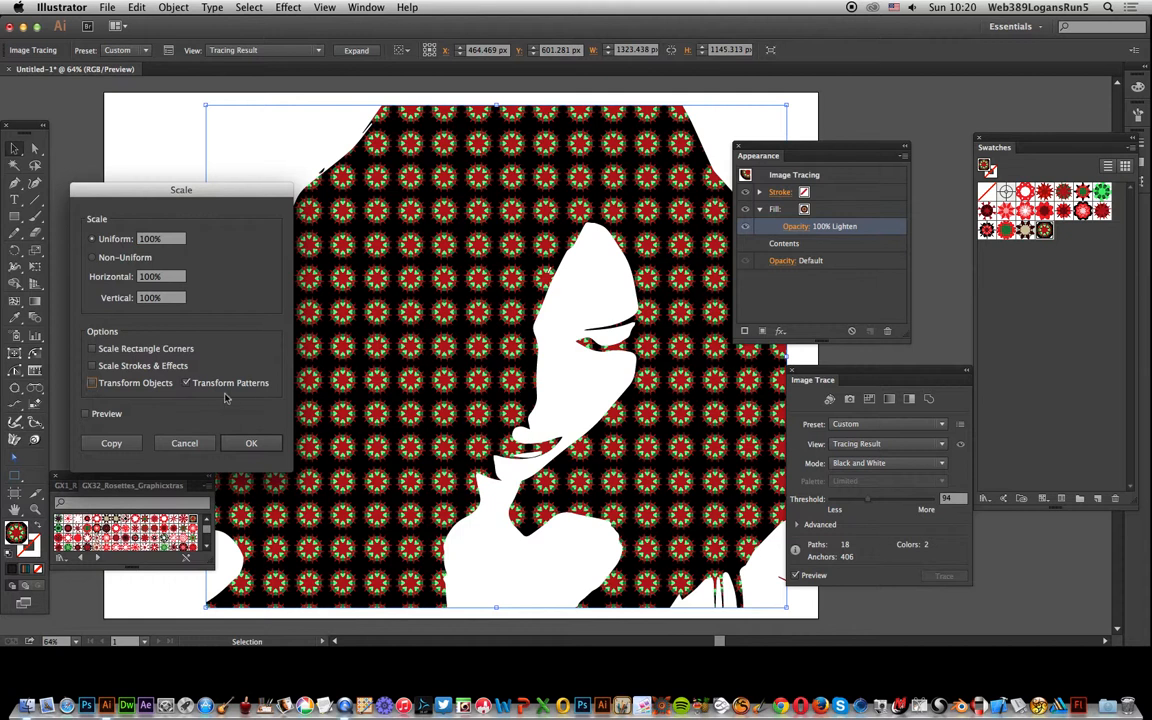
left_click(85, 413)
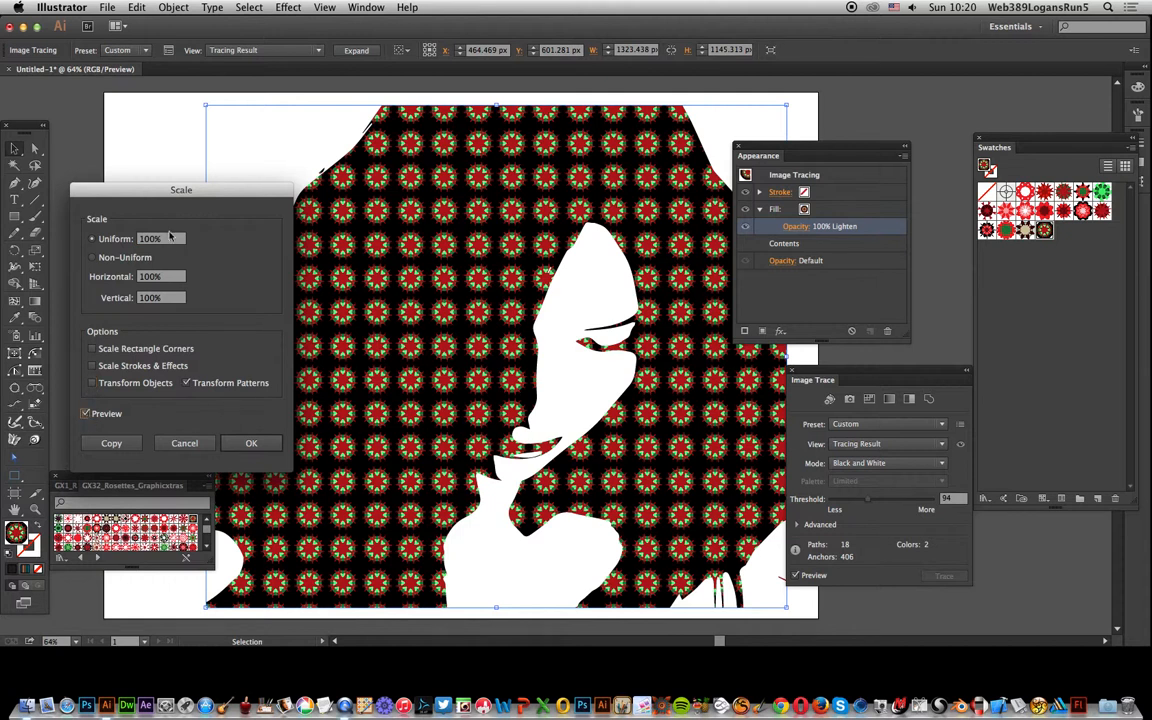
triple_click(160, 238)
type("400")
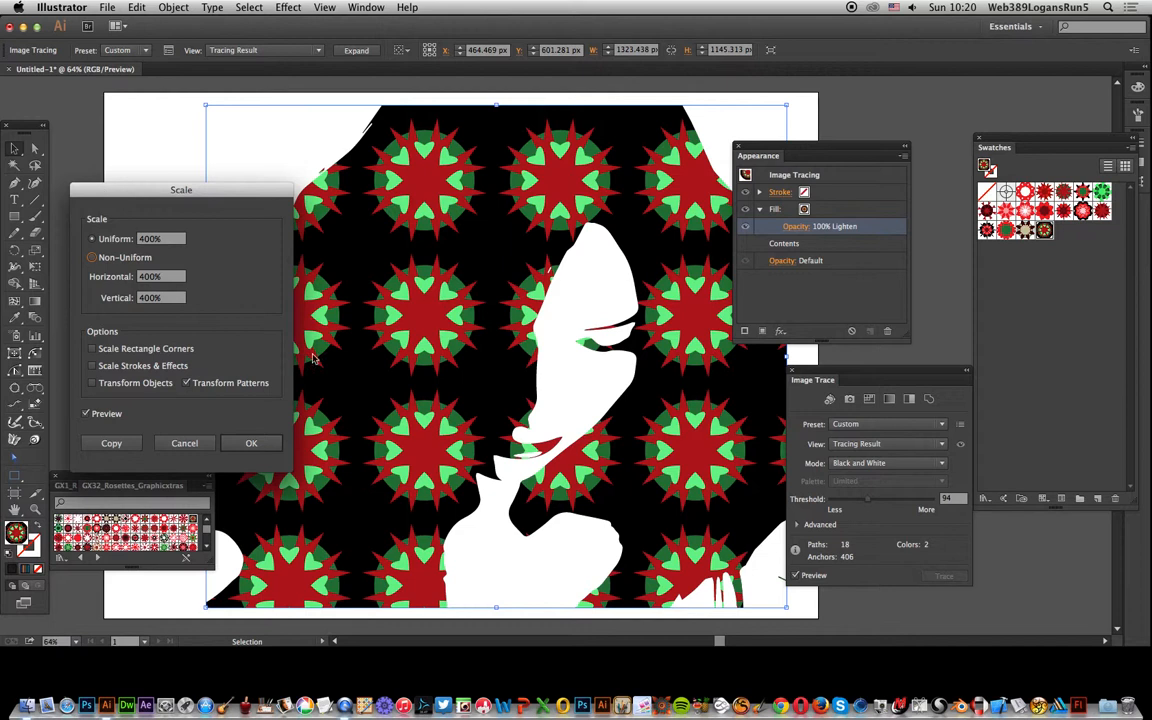
left_click(251, 443)
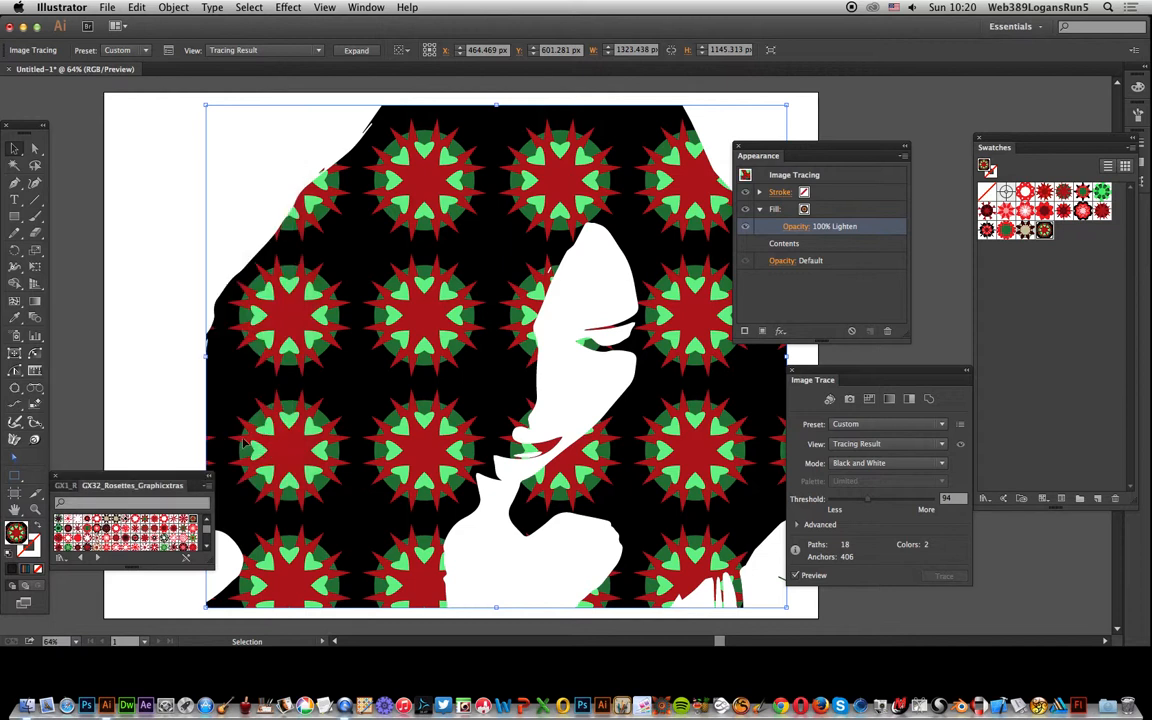